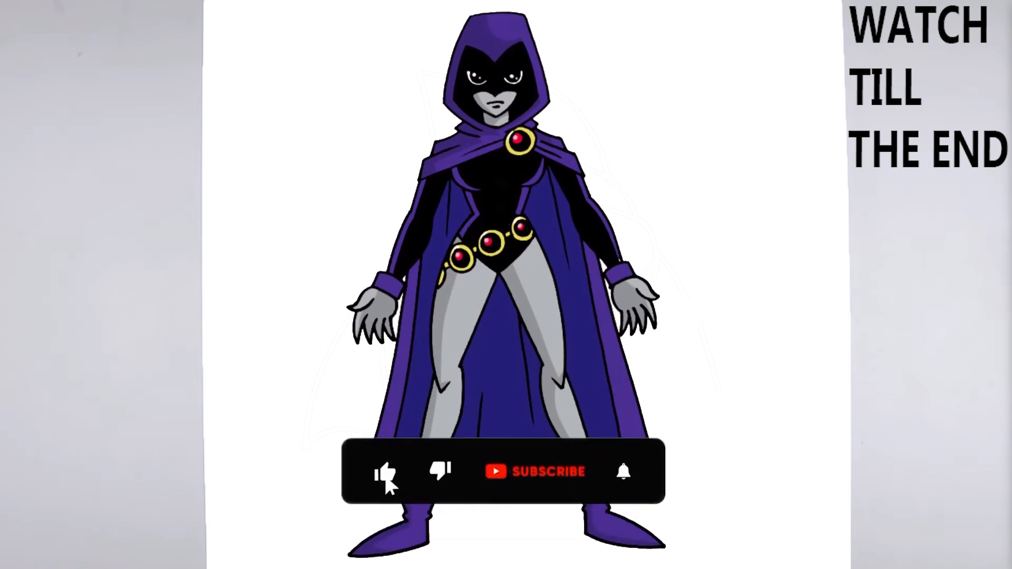
{"action": "left_click", "coordinate": [535, 471]}
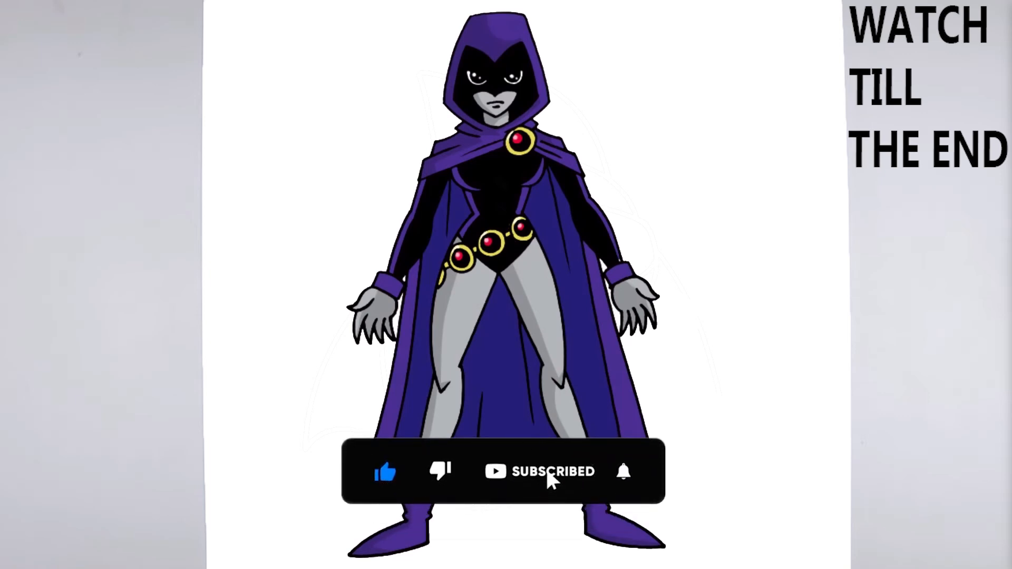
{"action": "left_click", "coordinate": [623, 471]}
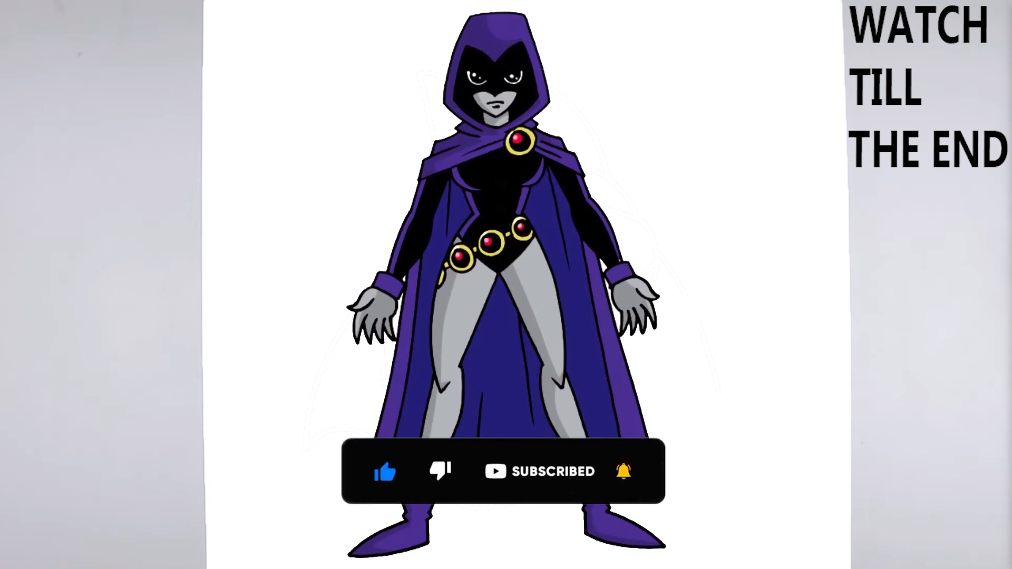